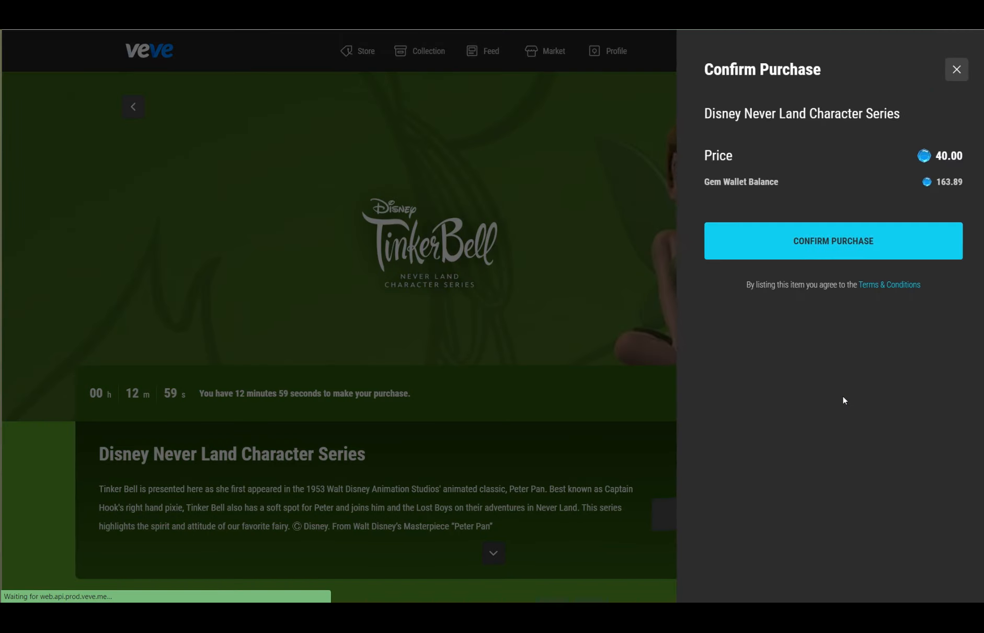
- Confirm the 40-gem Tinker Bell drop purchase and view the collectible just bought
{"action": "left_click", "coordinate": [832, 241]}
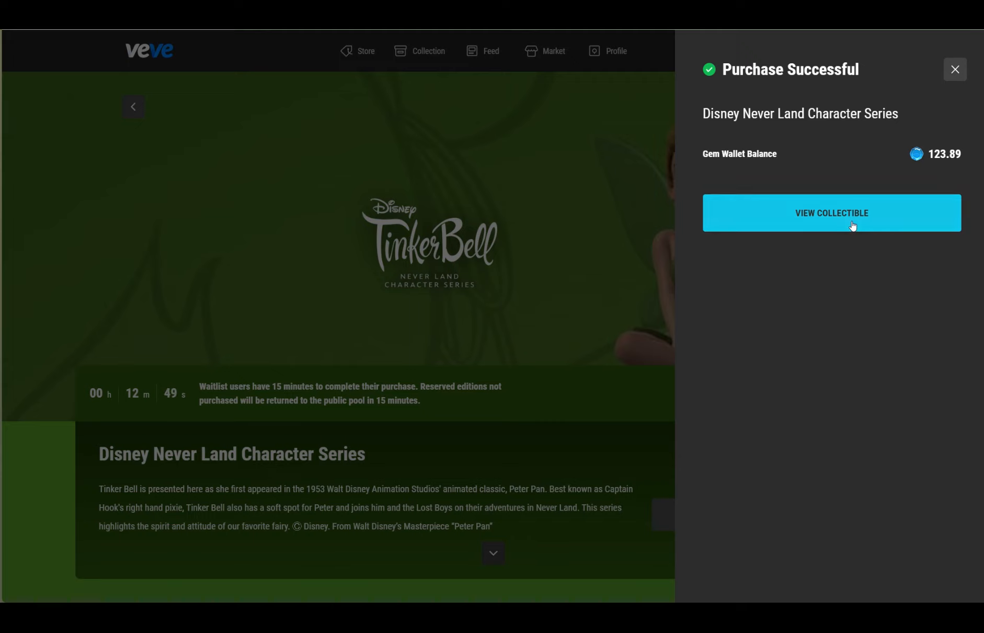
{"action": "left_click", "coordinate": [831, 212]}
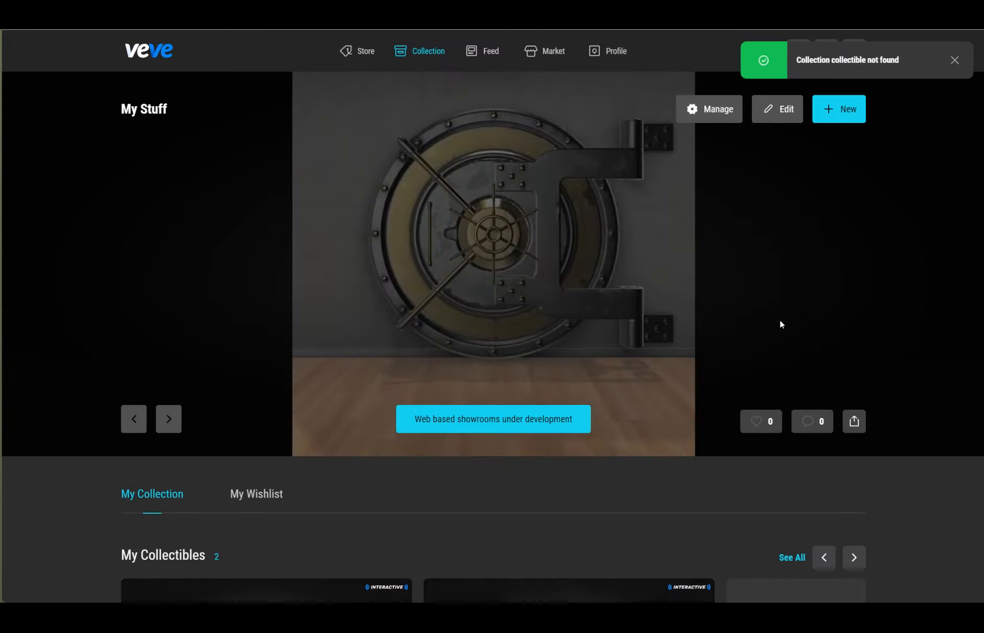
- Show all owned collectibles, listing Luke Skywalker's X-wing and Diablo - Purple
{"action": "scroll", "scroll_direction": "down", "scroll_amount": 3}
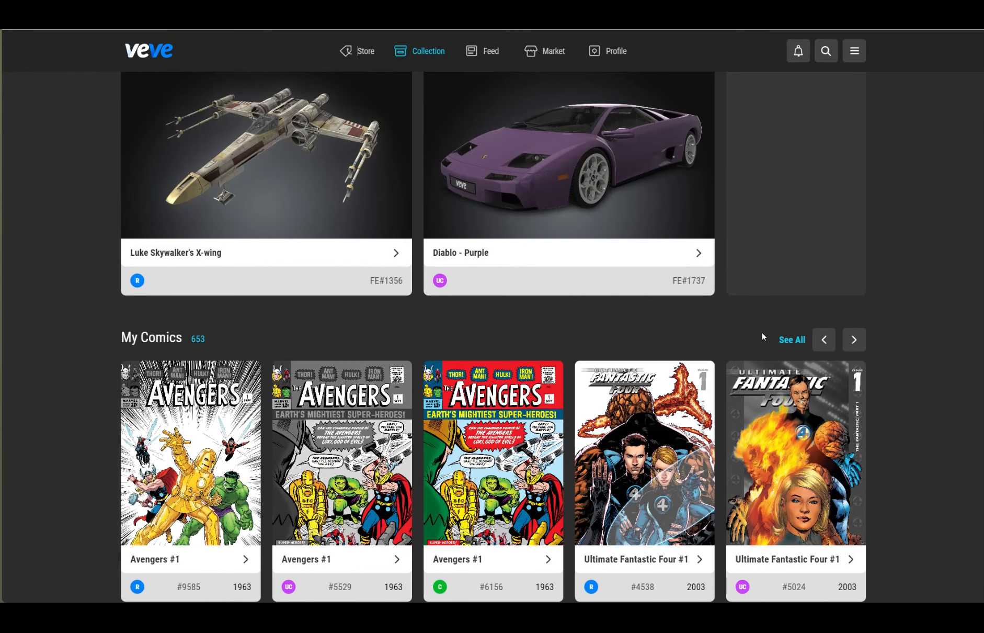
{"action": "scroll", "scroll_direction": "up", "scroll_amount": 3}
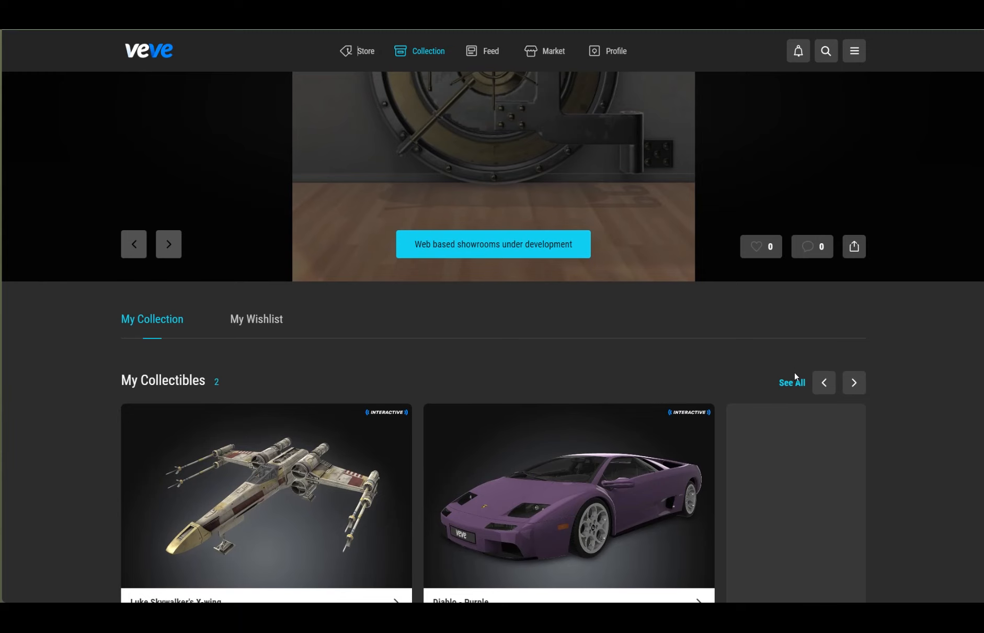
{"action": "left_click", "coordinate": [792, 383]}
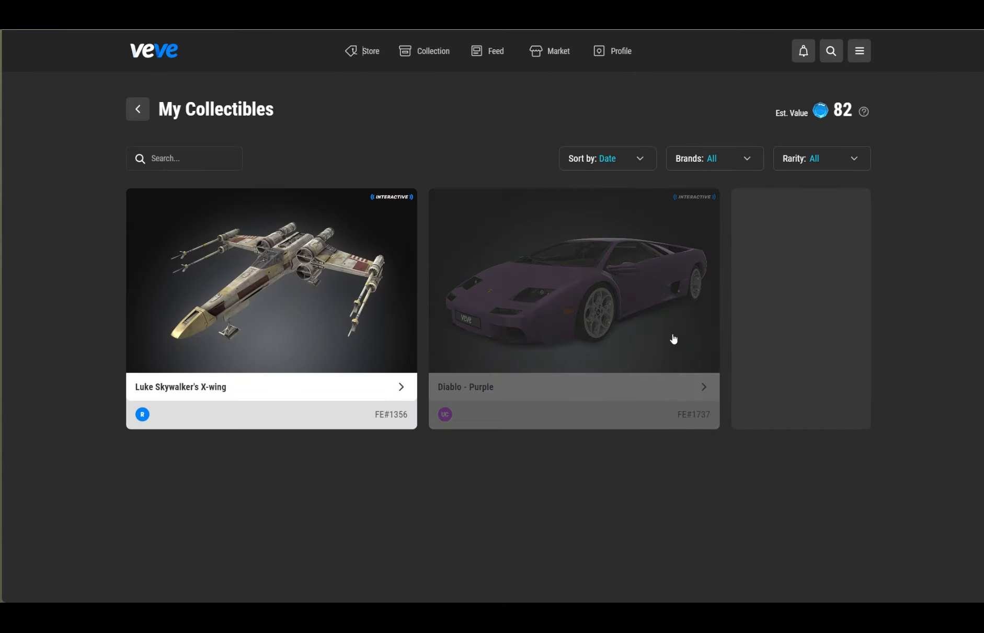
{"action": "mouse_move", "coordinate": [369, 51]}
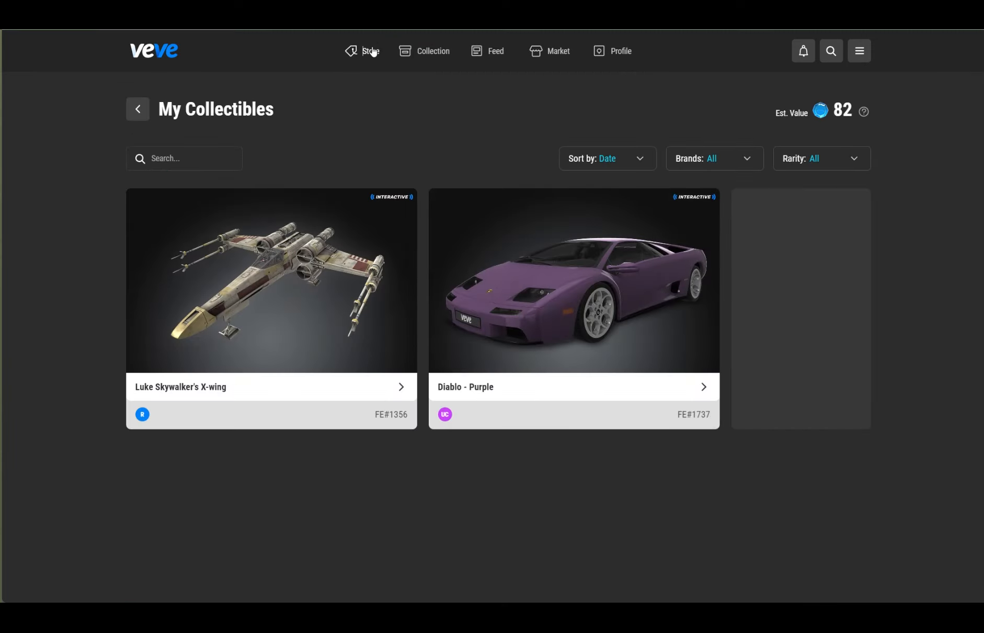
- Go to the store and reopen the 40-gem Tinker Bell drop page under Coming Soon
{"action": "left_click", "coordinate": [366, 50]}
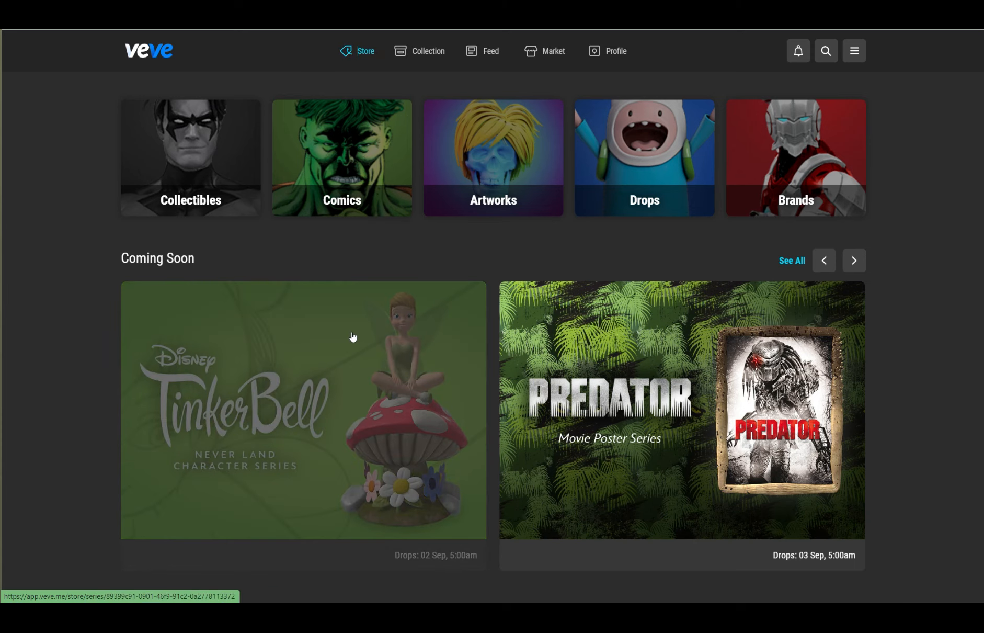
{"action": "mouse_move", "coordinate": [423, 392]}
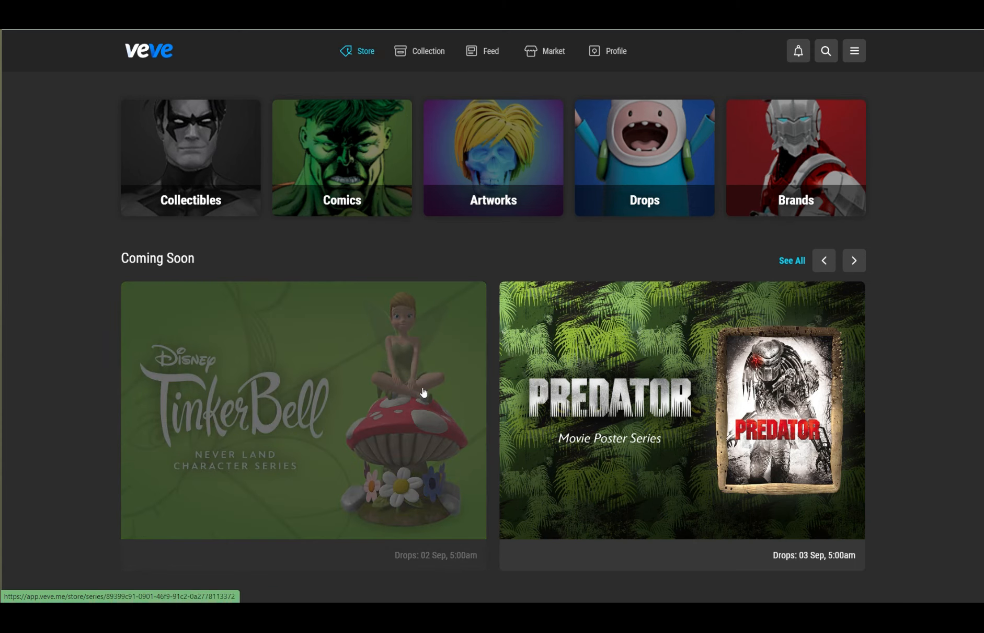
{"action": "left_click", "coordinate": [303, 411]}
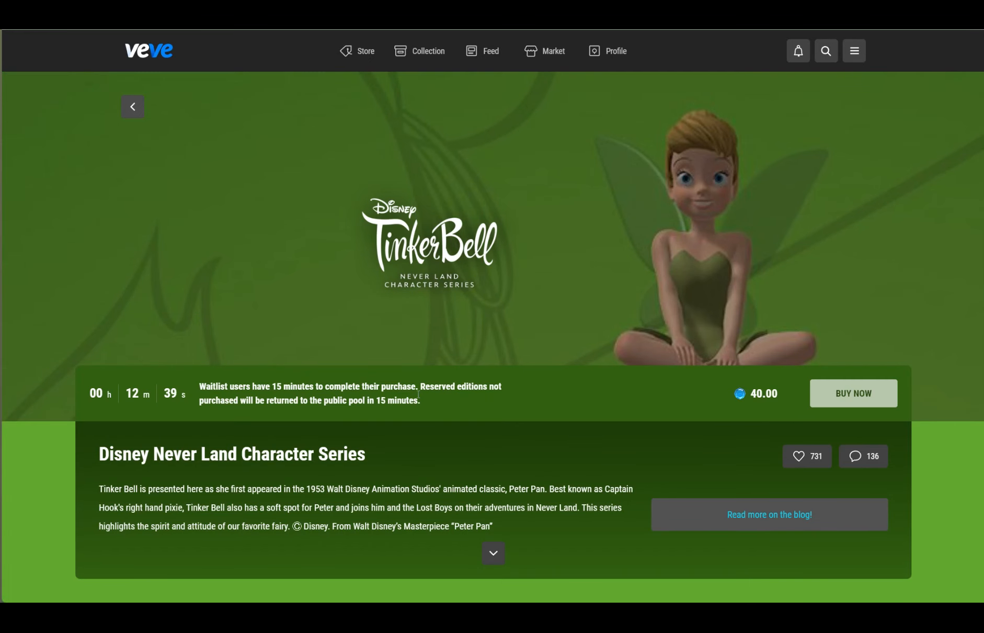
{"action": "scroll", "scroll_direction": "down", "scroll_amount": 3}
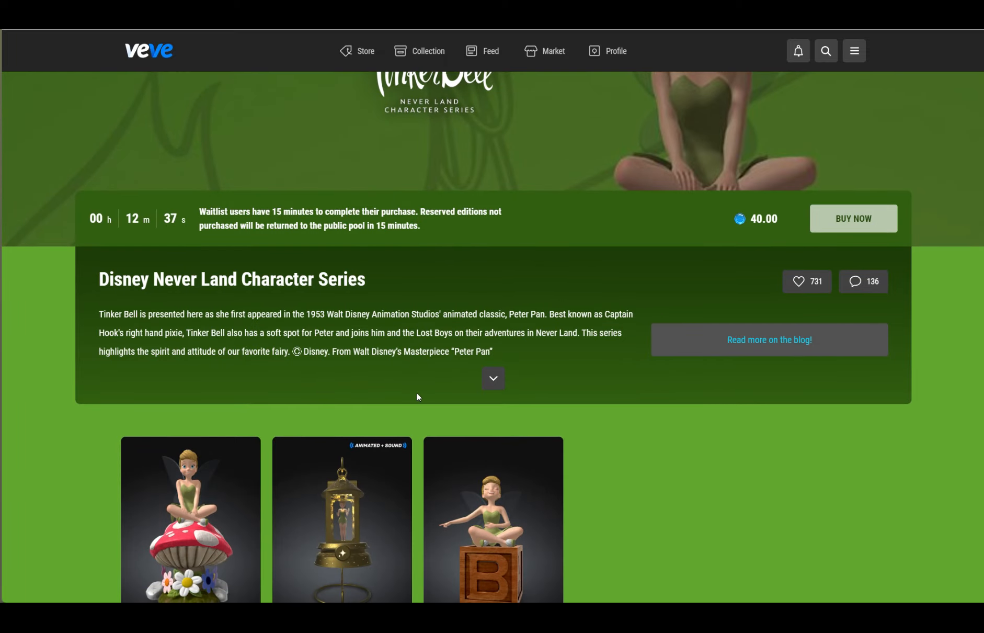
{"action": "scroll", "scroll_direction": "up", "scroll_amount": 3}
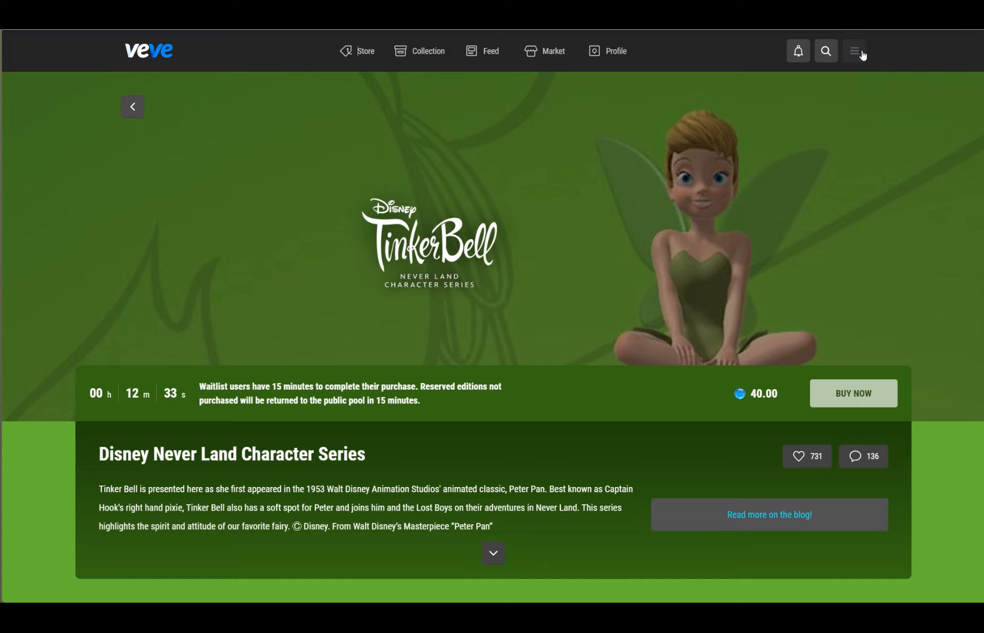
{"action": "left_click", "coordinate": [853, 50]}
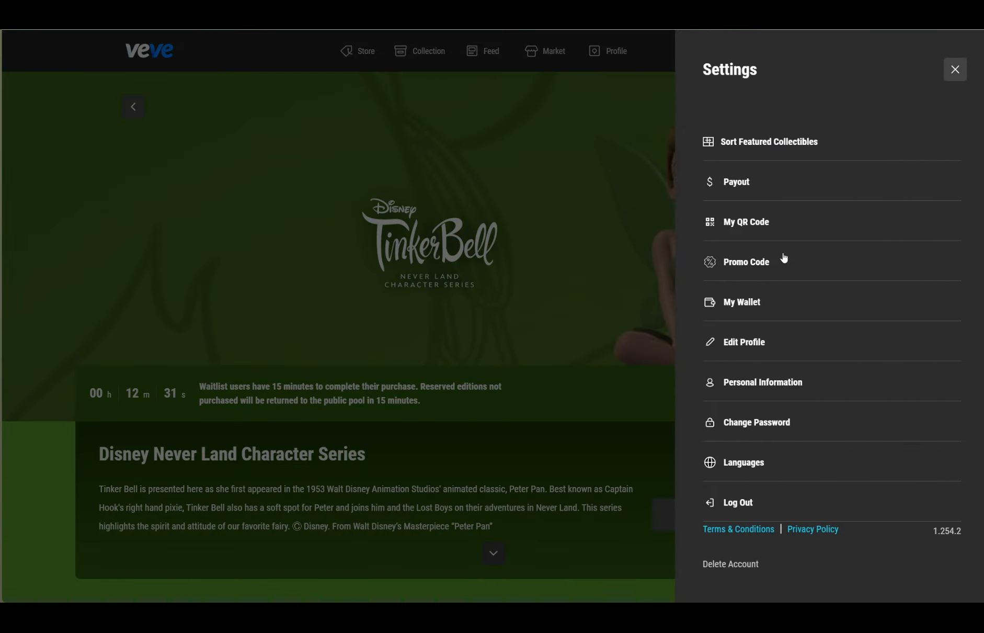
{"action": "left_click", "coordinate": [741, 302]}
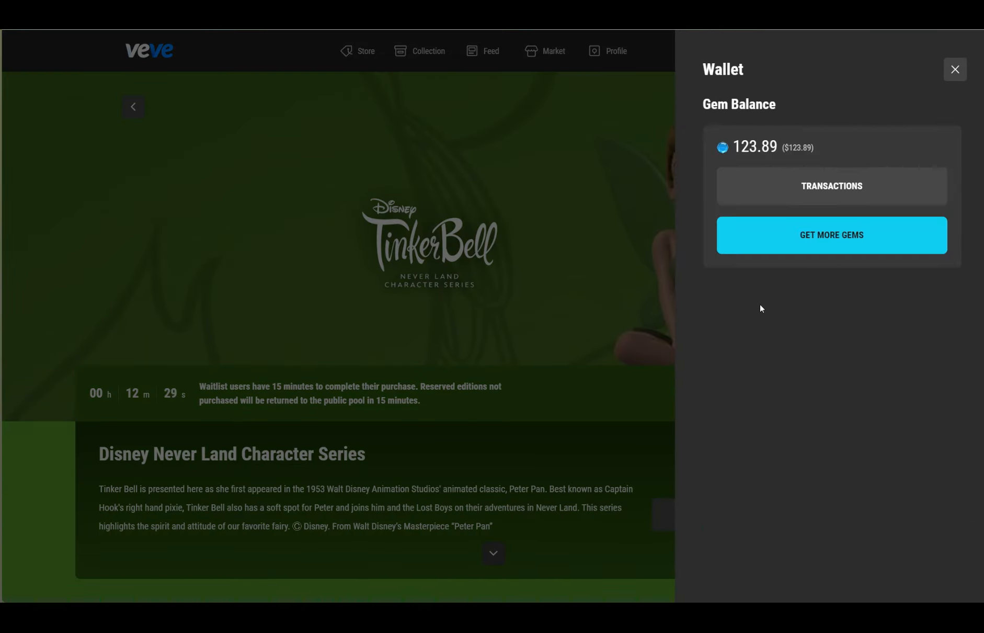
{"action": "left_click", "coordinate": [831, 187]}
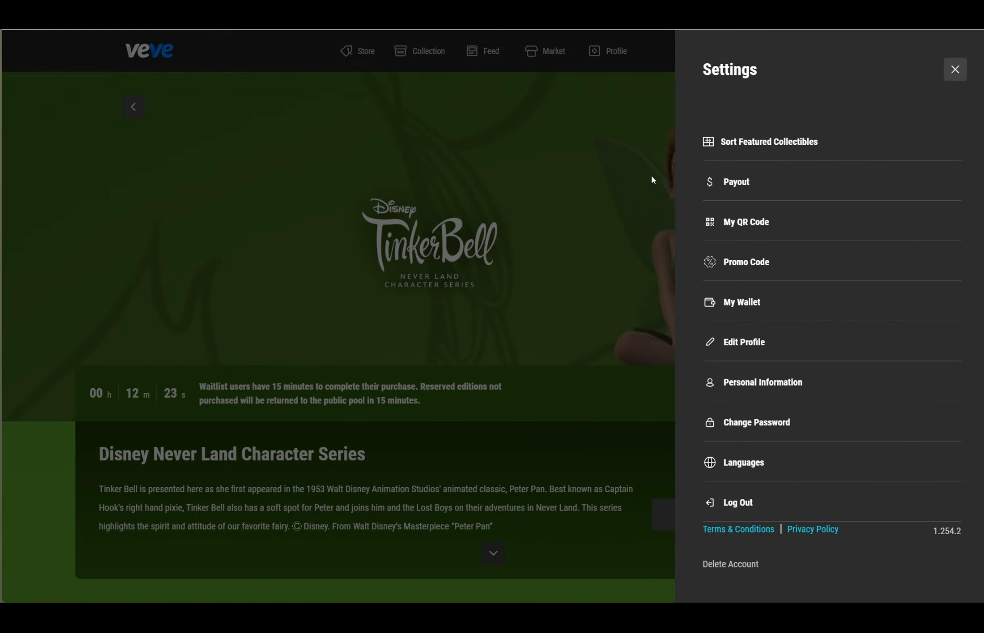
{"action": "left_click", "coordinate": [954, 69]}
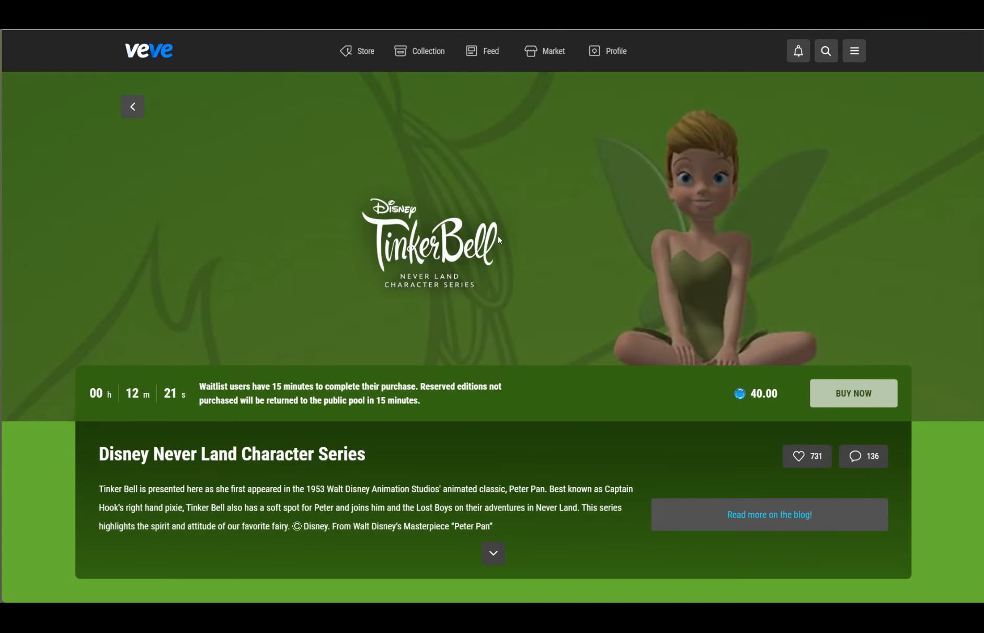
- Review the drop's three 40-gem collectibles and rarities, then return to my collection
{"action": "scroll", "scroll_direction": "down", "scroll_amount": 3}
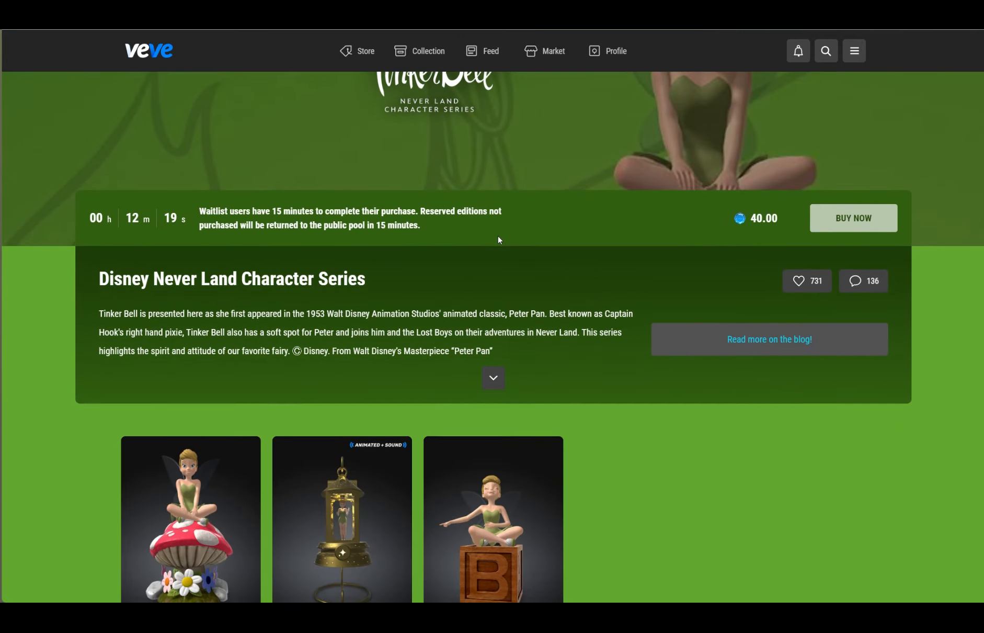
{"action": "scroll", "scroll_direction": "down", "scroll_amount": 3}
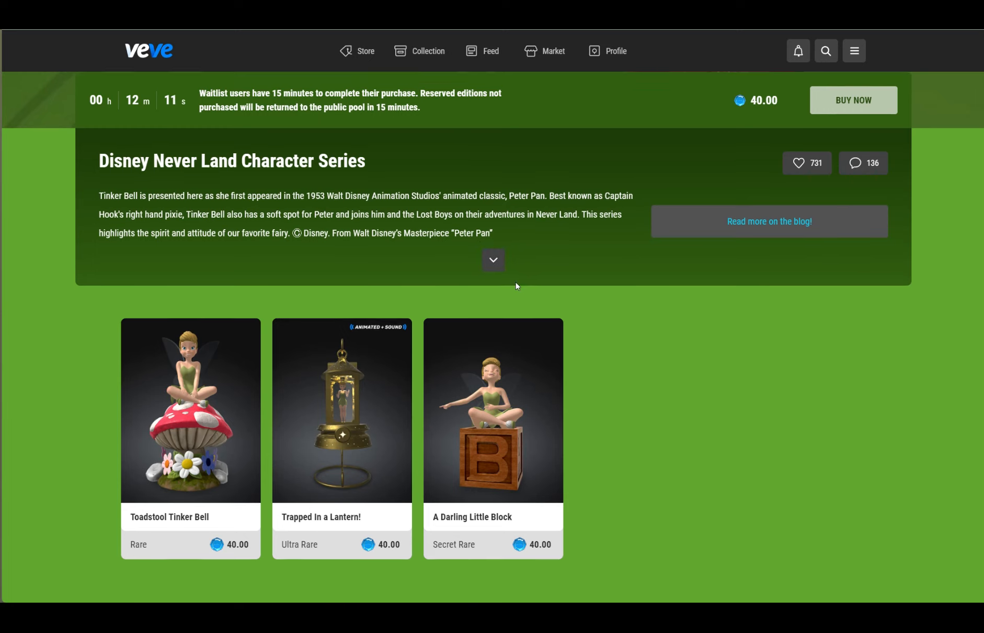
{"action": "left_click", "coordinate": [427, 51]}
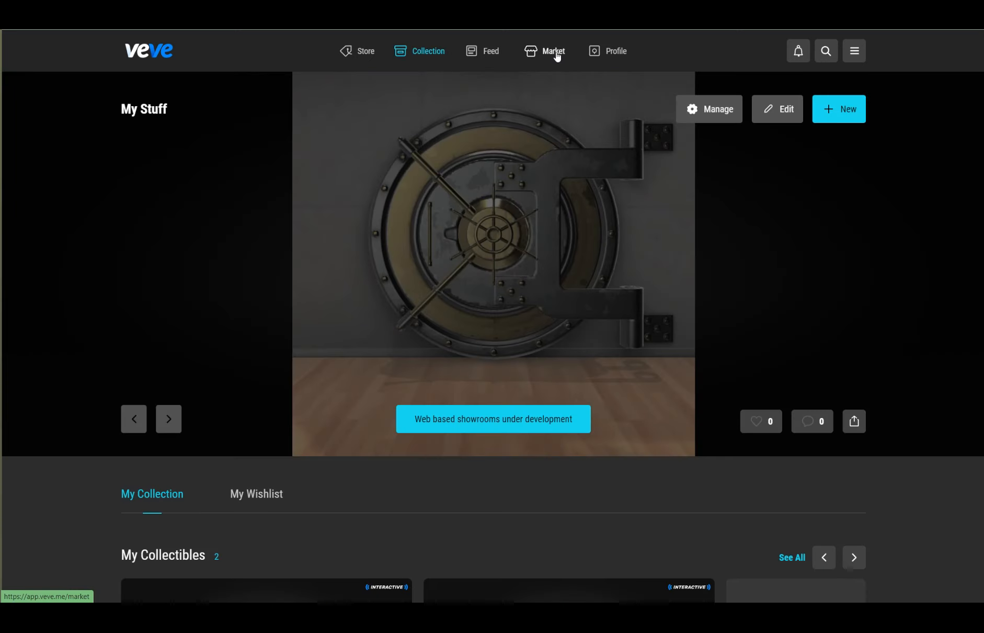
- Browse all marketplace collectibles for sale, led by Toadstool Tinker Bell and Trapped In a Lantern!
{"action": "left_click", "coordinate": [553, 51]}
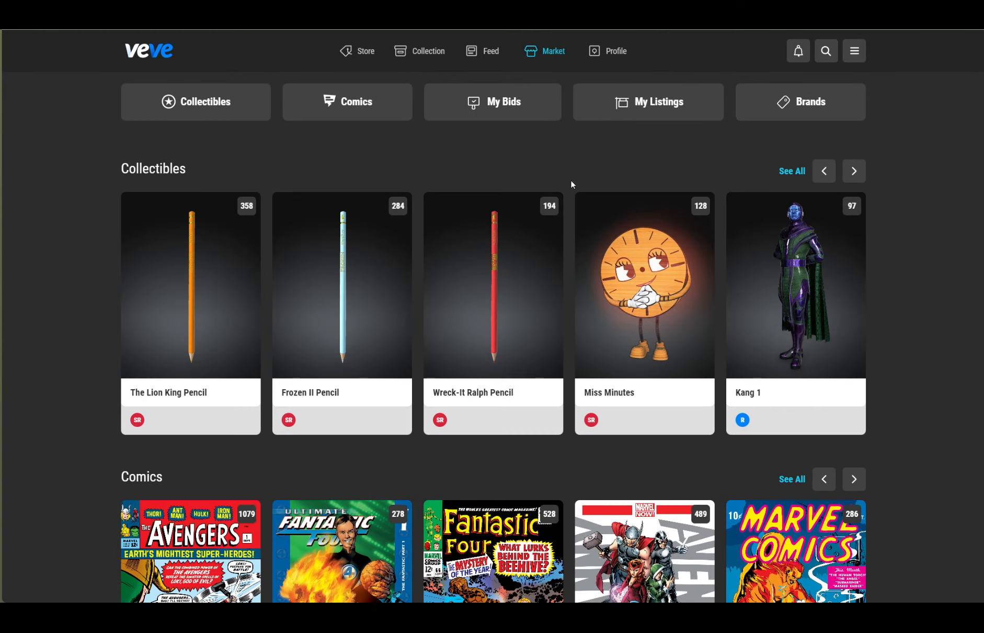
{"action": "left_click", "coordinate": [791, 170]}
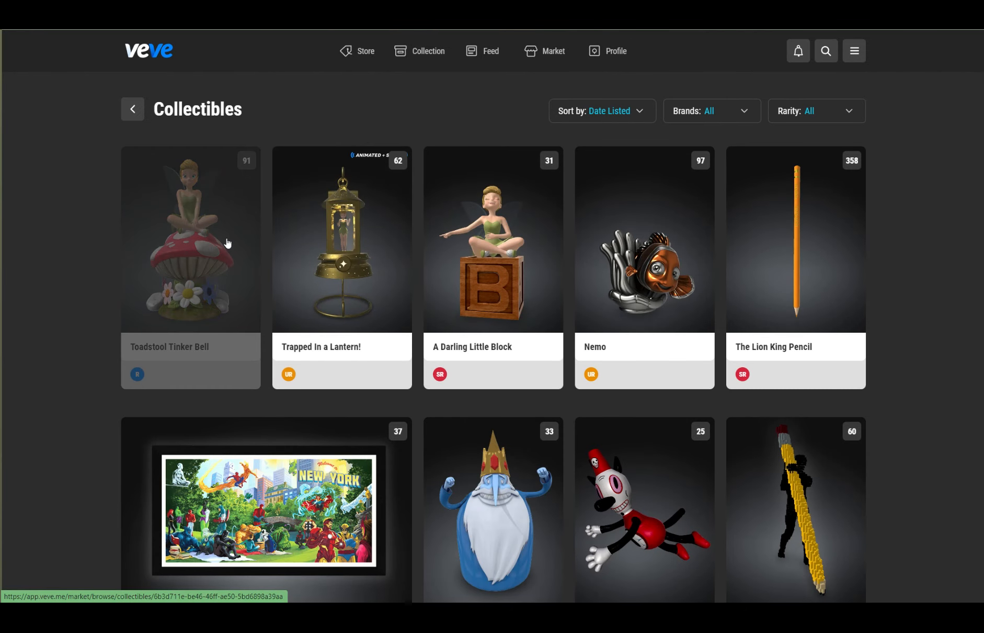
{"action": "mouse_move", "coordinate": [364, 249]}
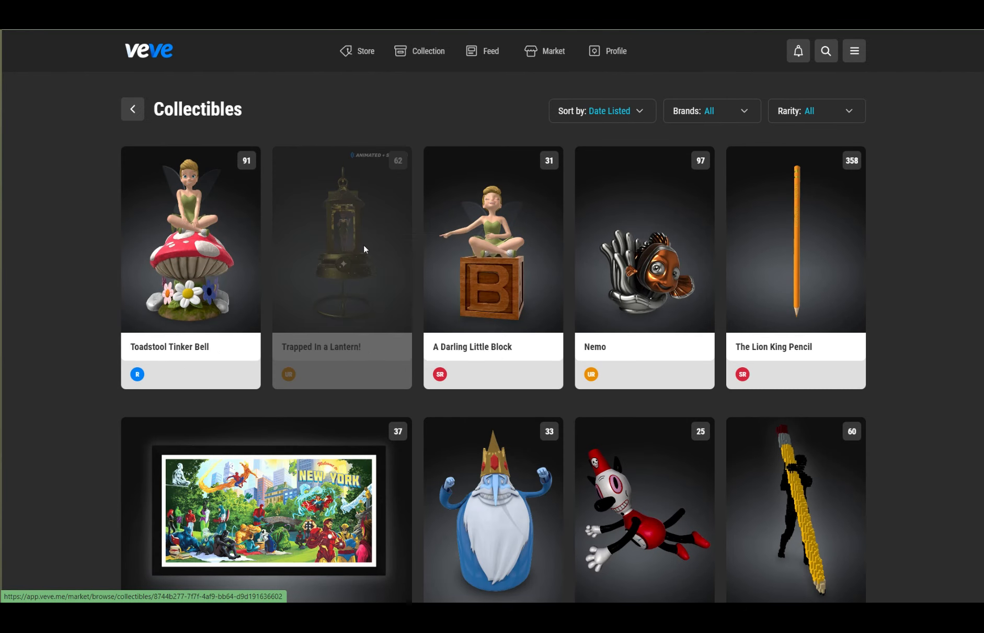
{"action": "mouse_move", "coordinate": [237, 247]}
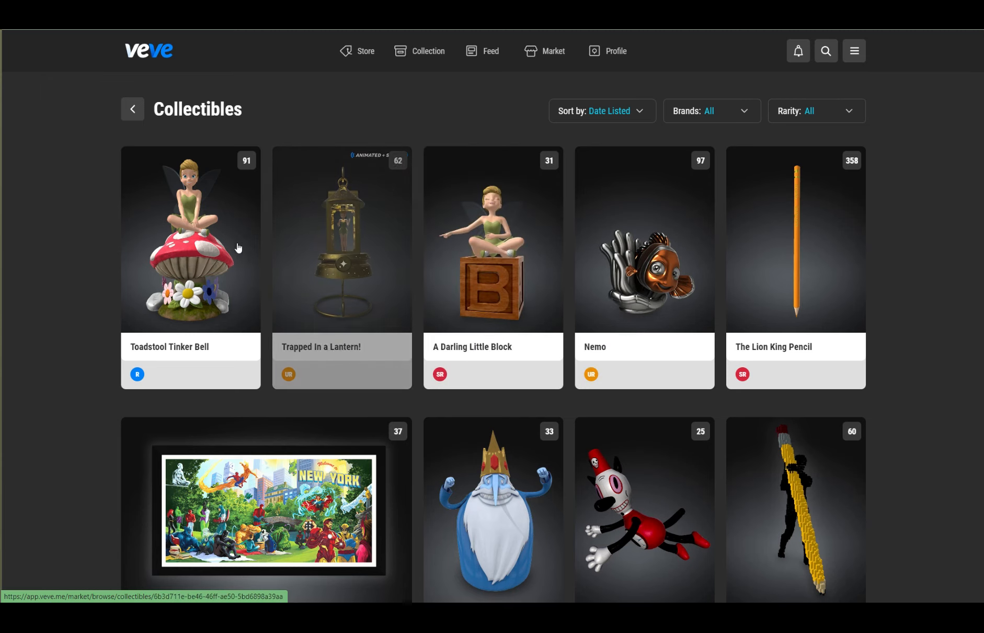
- View Toadstool Tinker Bell's market listings sorted lowest price first, from 16 gems
{"action": "left_click", "coordinate": [189, 245]}
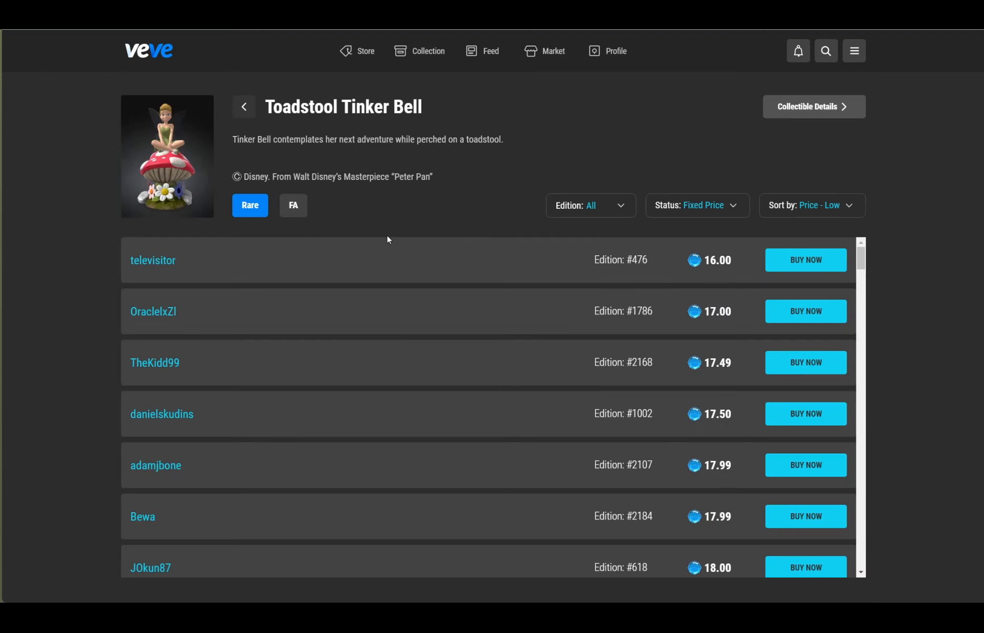
{"action": "mouse_move", "coordinate": [479, 215]}
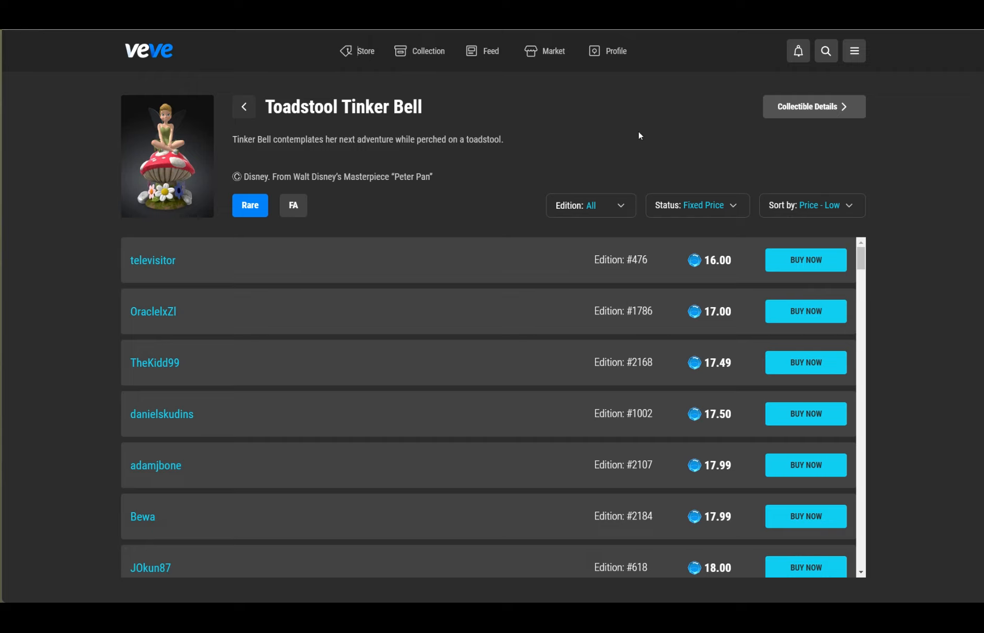
{"action": "mouse_move", "coordinate": [747, 230]}
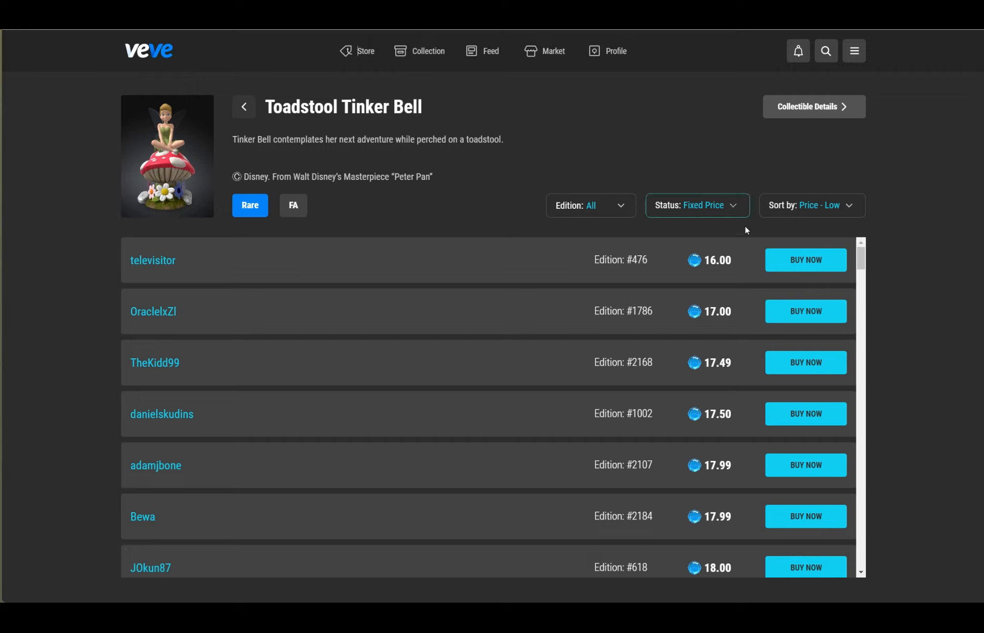
- Attempt to buy the 16-gem Toadstool Tinker Bell edition and dismiss the unavailable error
{"action": "left_click", "coordinate": [805, 259]}
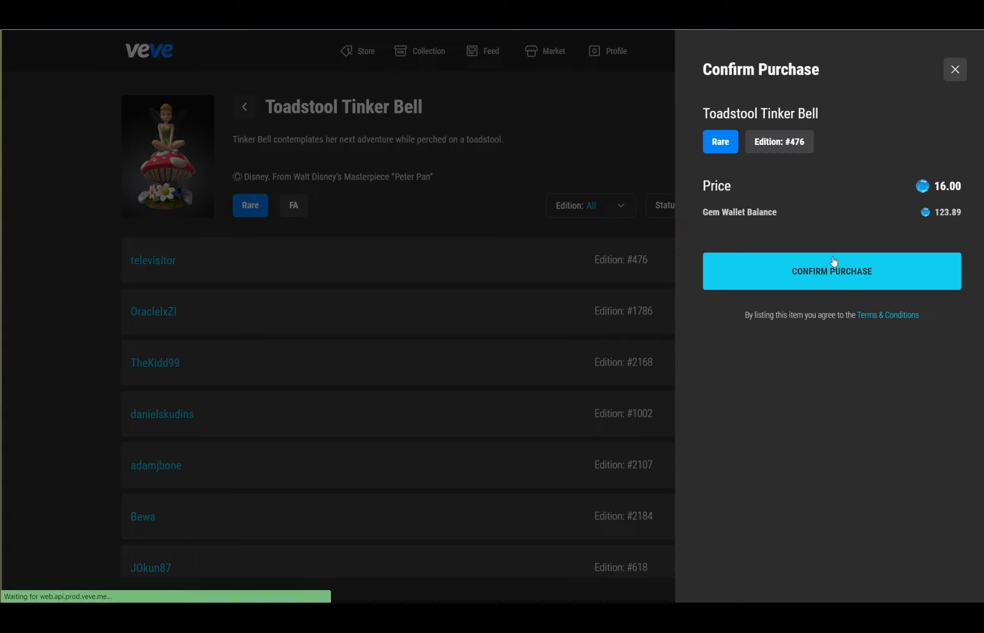
{"action": "left_click", "coordinate": [831, 271]}
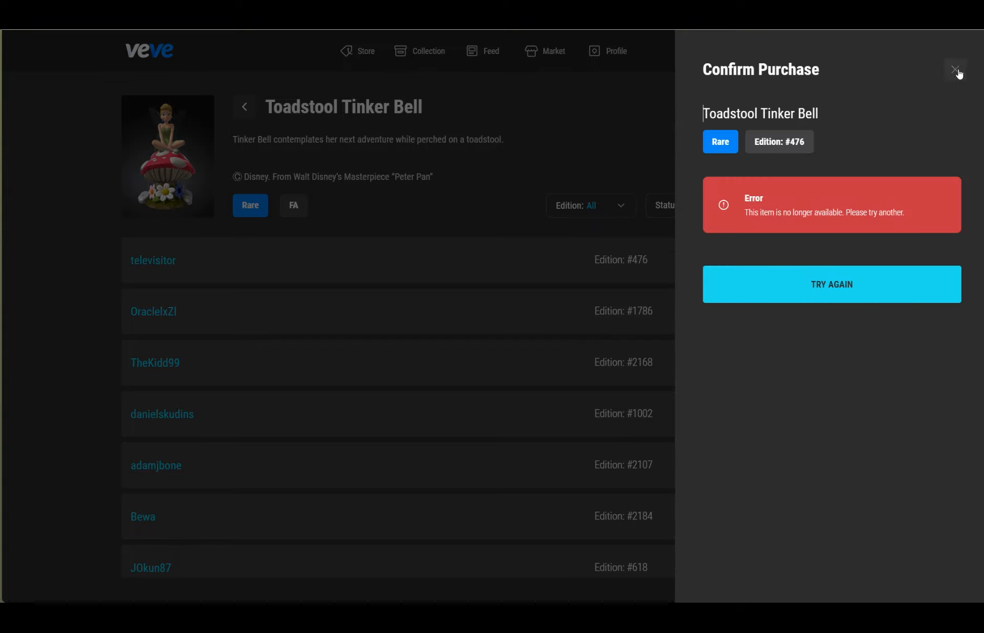
{"action": "left_click", "coordinate": [954, 69]}
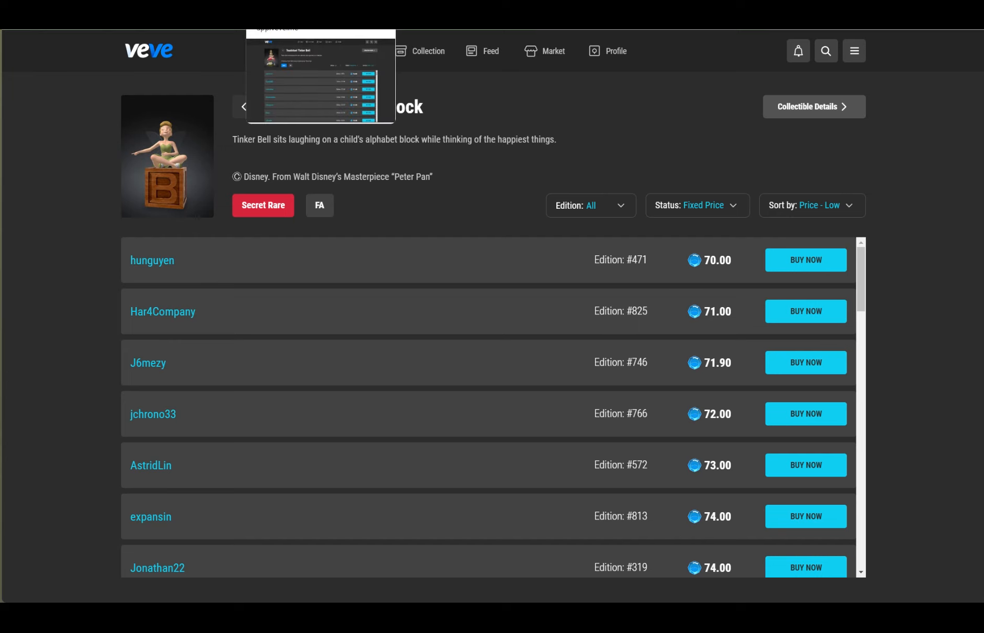
- Return via the store to my collection and scroll to My Collectibles
{"action": "left_click", "coordinate": [365, 51]}
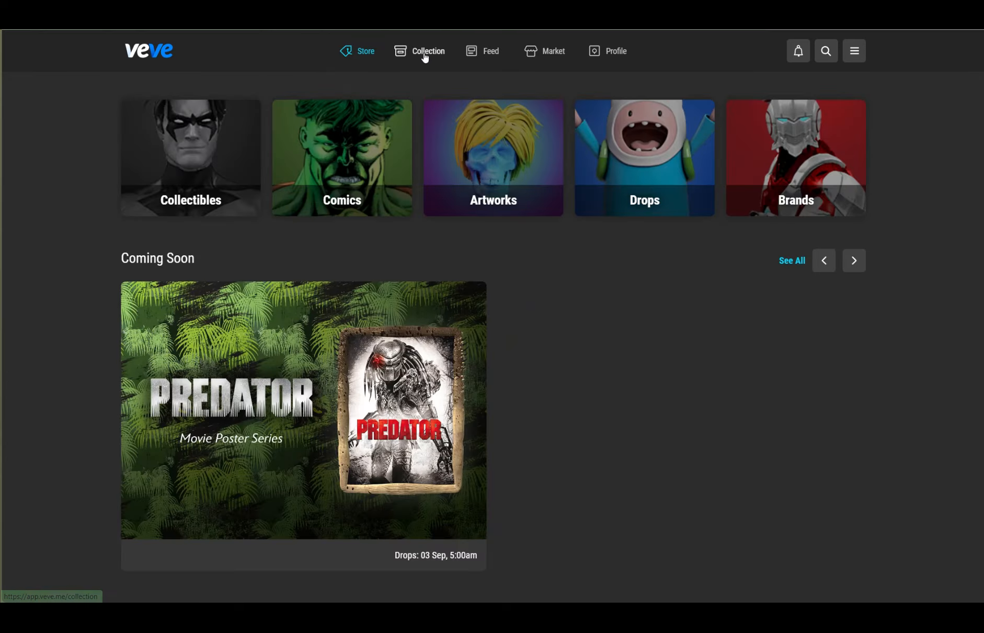
{"action": "left_click", "coordinate": [427, 51]}
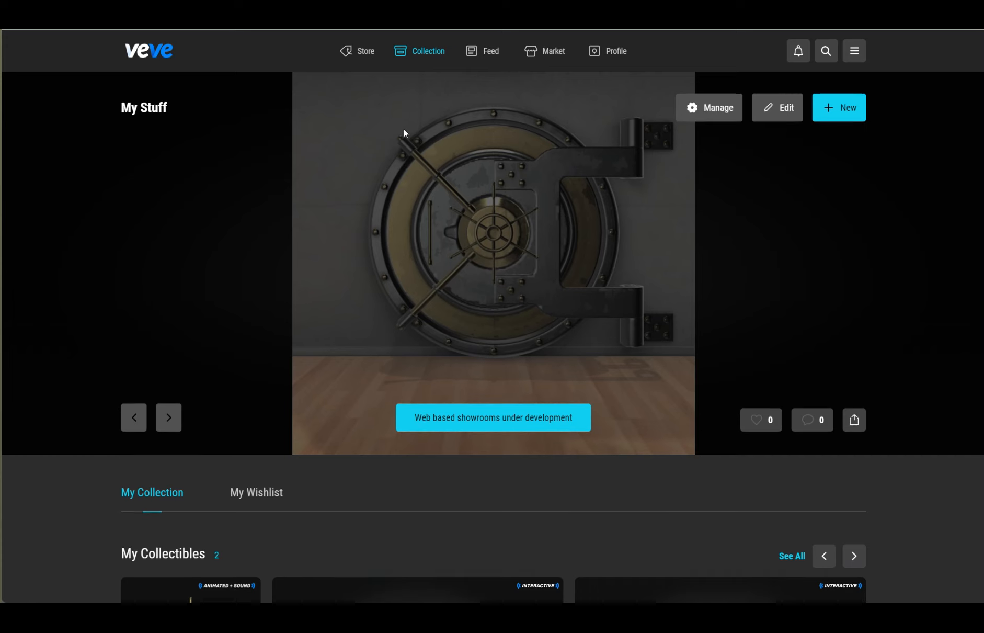
{"action": "scroll", "scroll_direction": "down", "scroll_amount": 3}
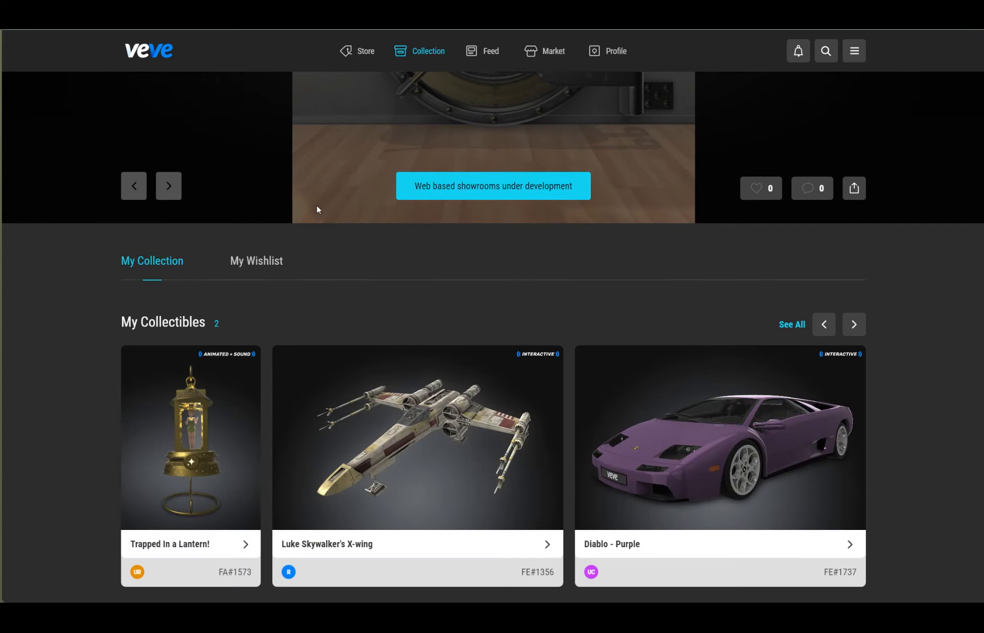
{"action": "mouse_move", "coordinate": [245, 337]}
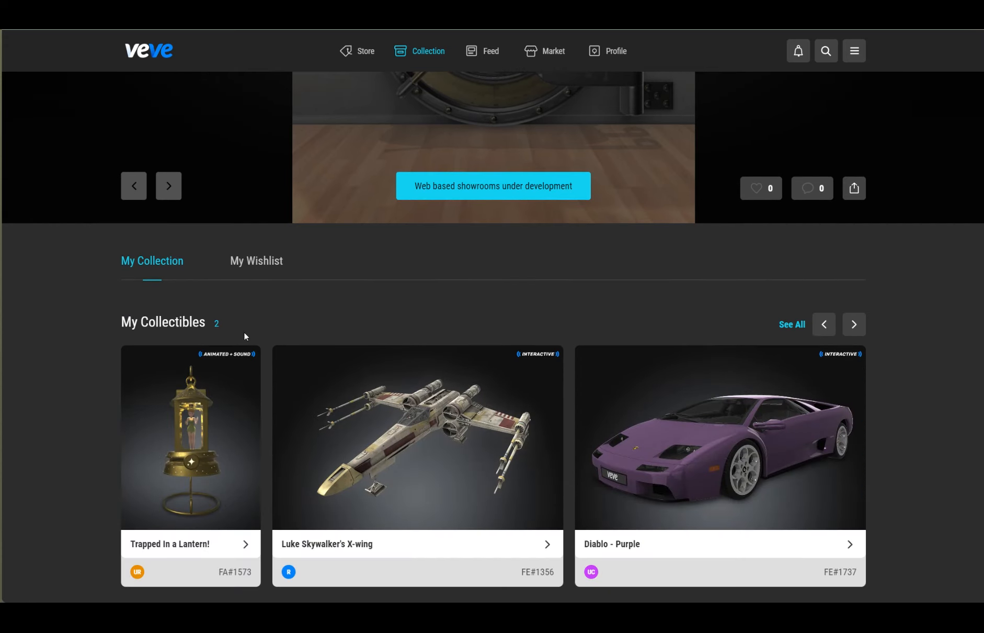
{"action": "mouse_move", "coordinate": [224, 400]}
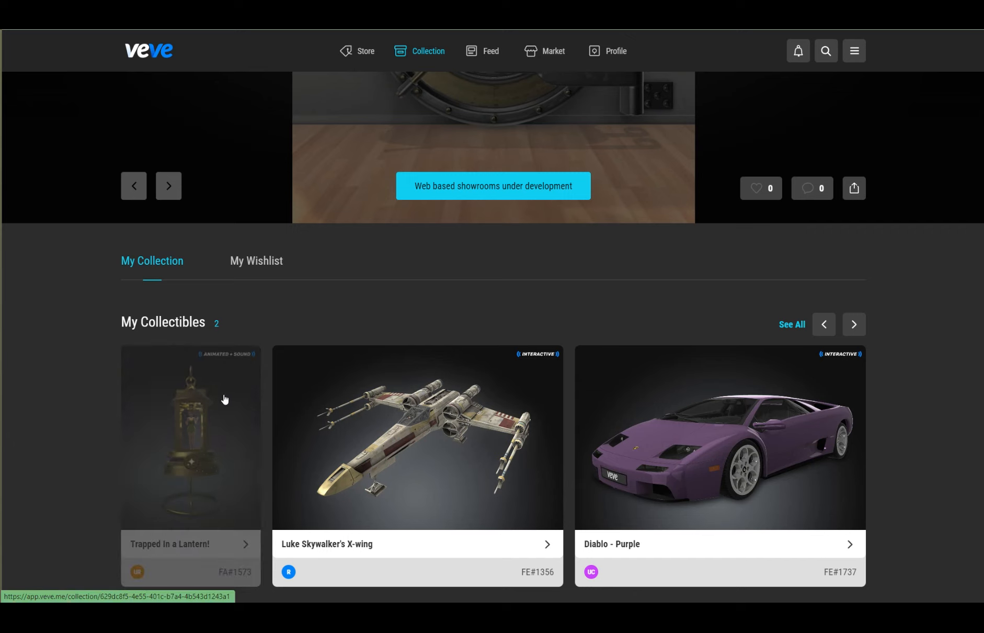
{"action": "mouse_move", "coordinate": [223, 400]}
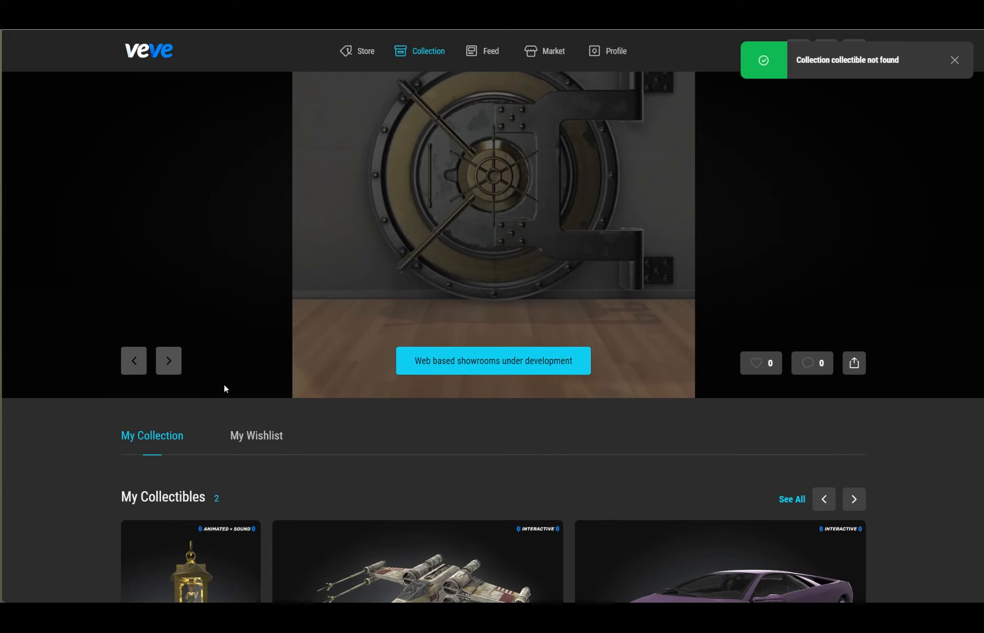
{"action": "scroll", "scroll_direction": "down", "scroll_amount": 3}
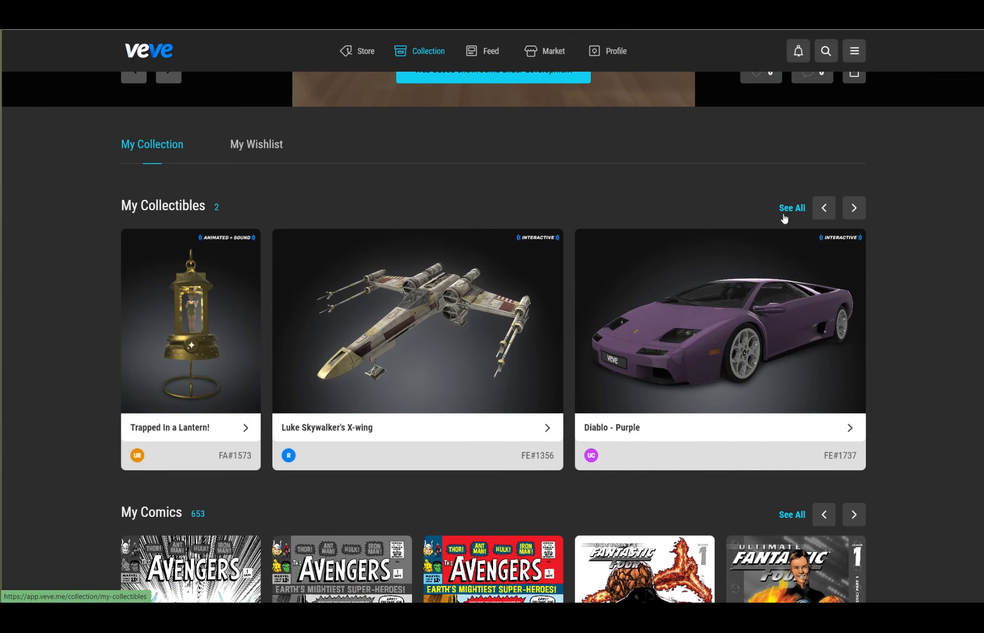
- View owned Trapped In a Lantern! edition #1,573 with its price paid and floor price
{"action": "left_click", "coordinate": [190, 320]}
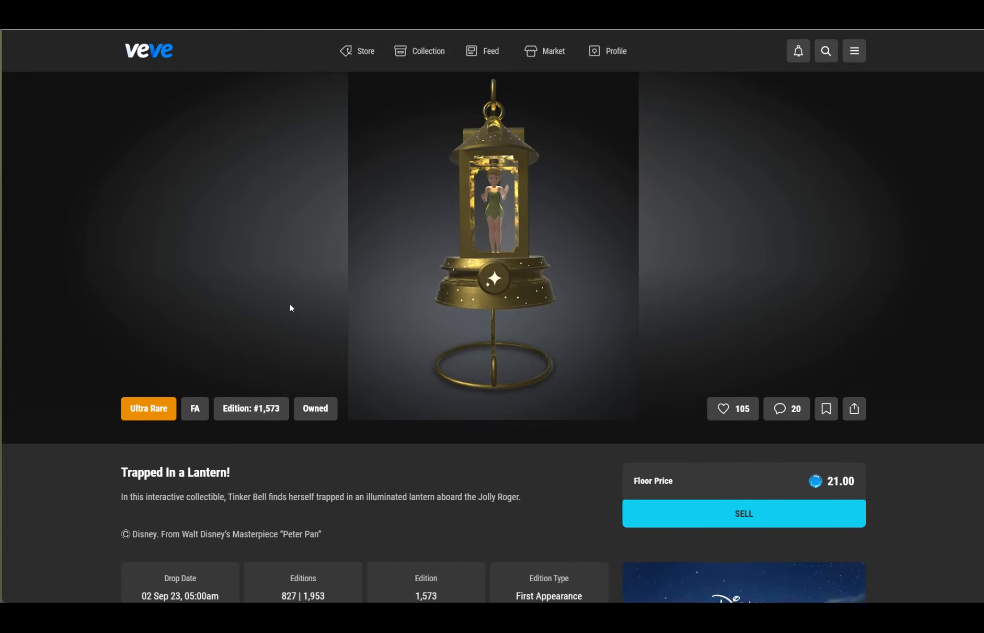
{"action": "scroll", "scroll_direction": "down", "scroll_amount": 3}
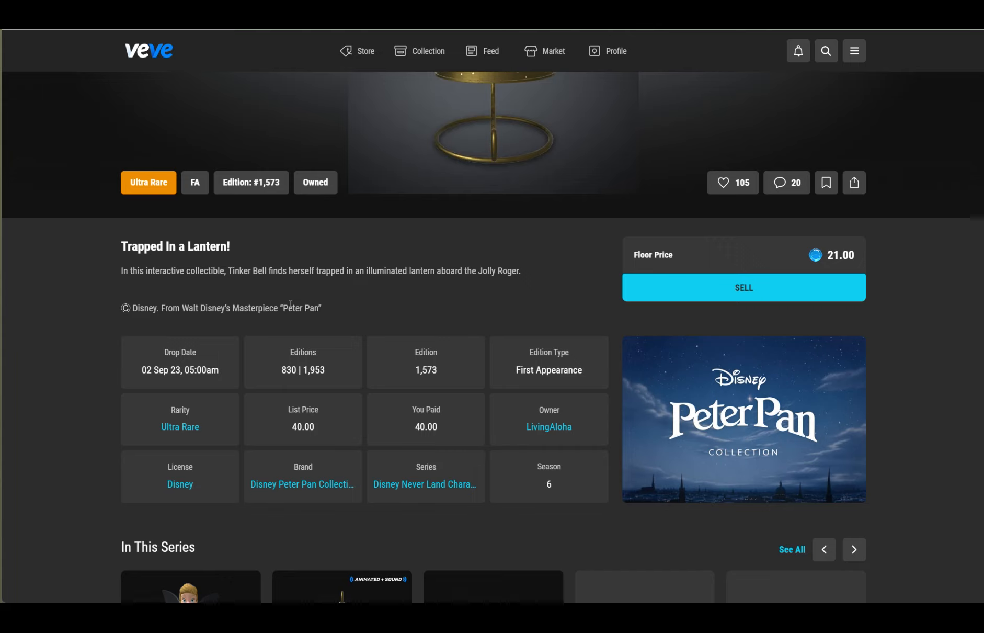
{"action": "scroll", "scroll_direction": "up", "scroll_amount": 3}
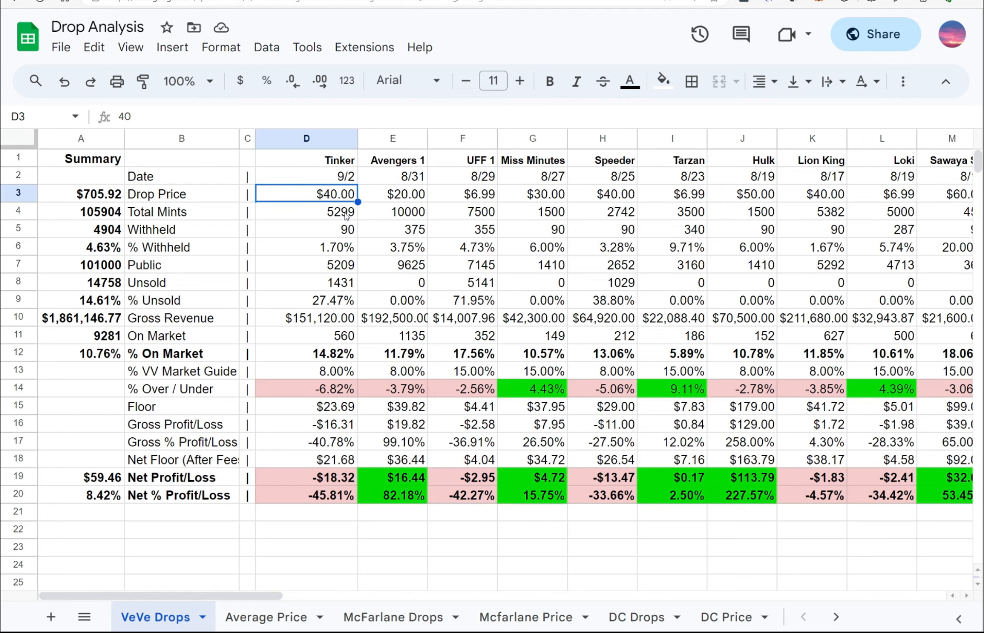
- Inspect Tinker's D5–D10 formulas: withheld, public, unsold, $151,120 gross revenue, 14.82% on market
{"action": "left_click", "coordinate": [306, 211]}
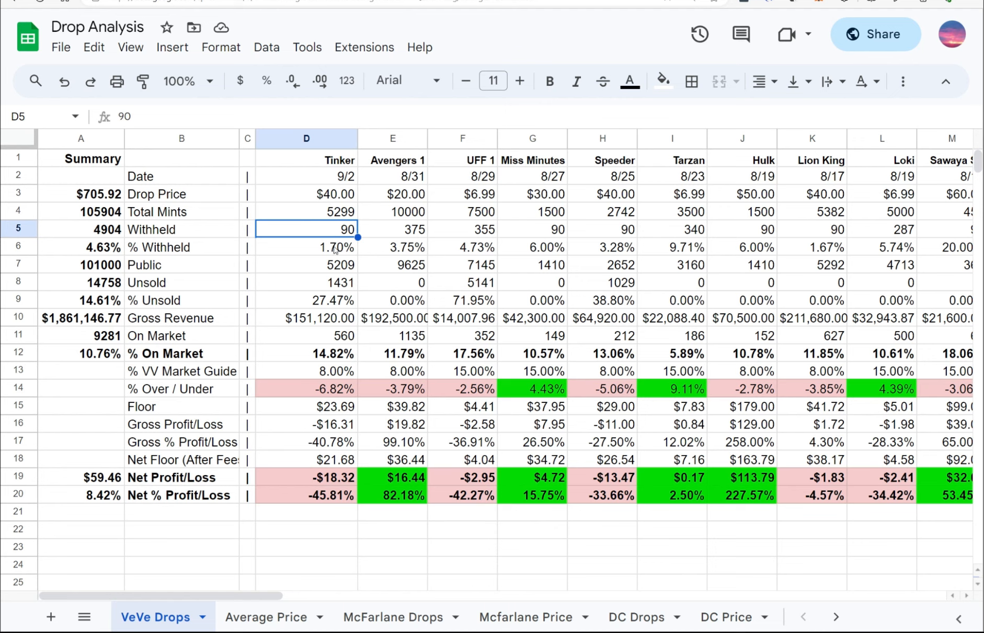
{"action": "left_click", "coordinate": [306, 247]}
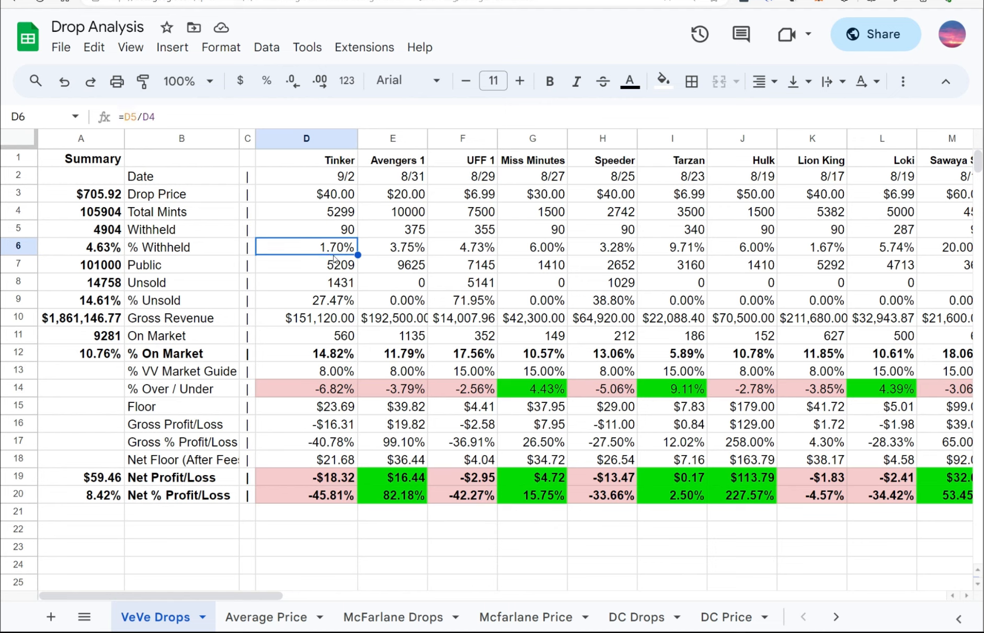
{"action": "left_click", "coordinate": [307, 265]}
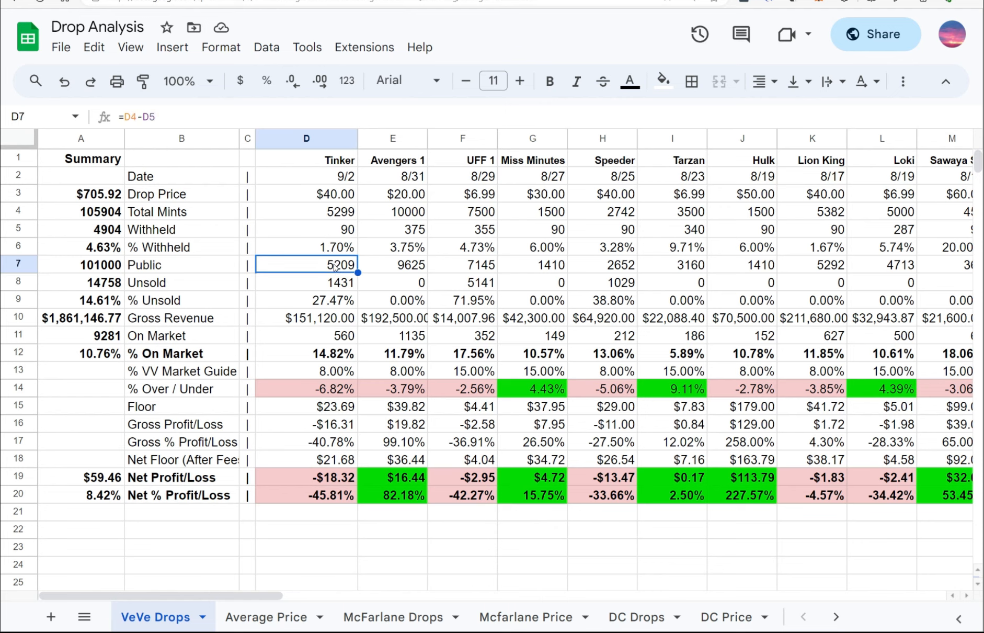
{"action": "left_click", "coordinate": [305, 282]}
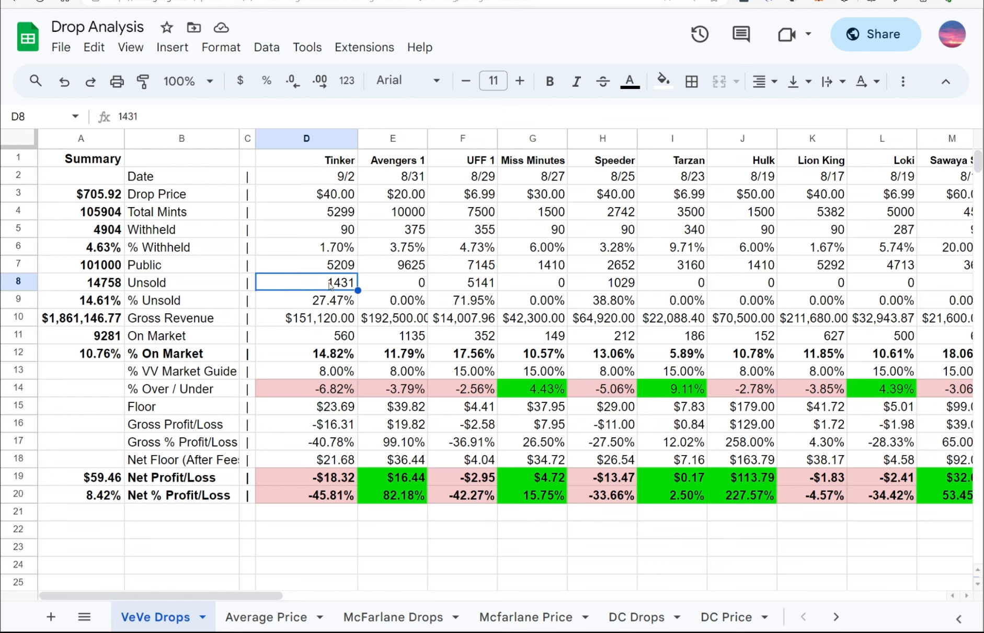
{"action": "left_click", "coordinate": [305, 300]}
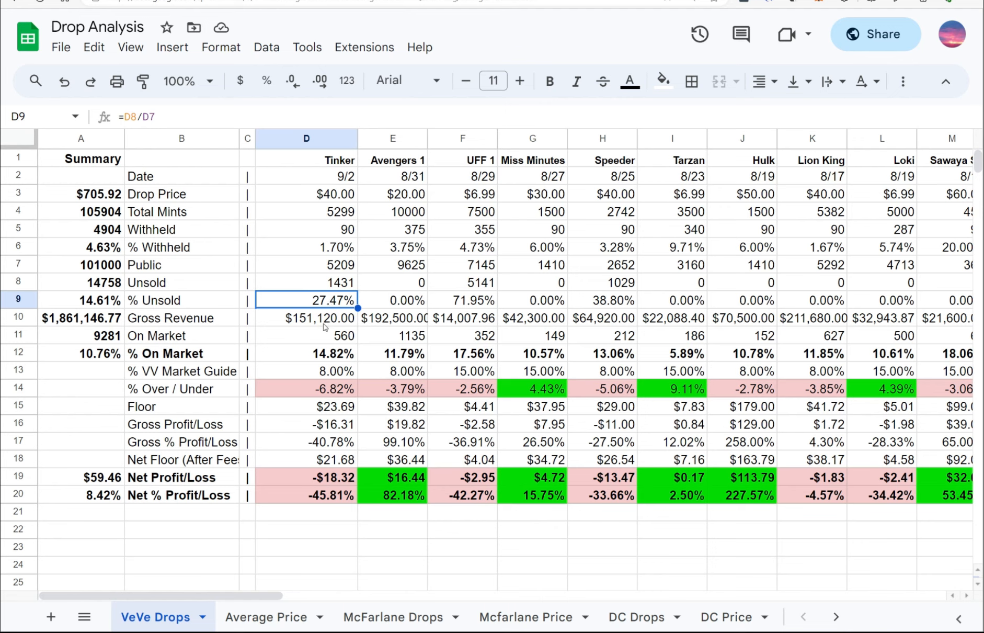
{"action": "left_click", "coordinate": [306, 318]}
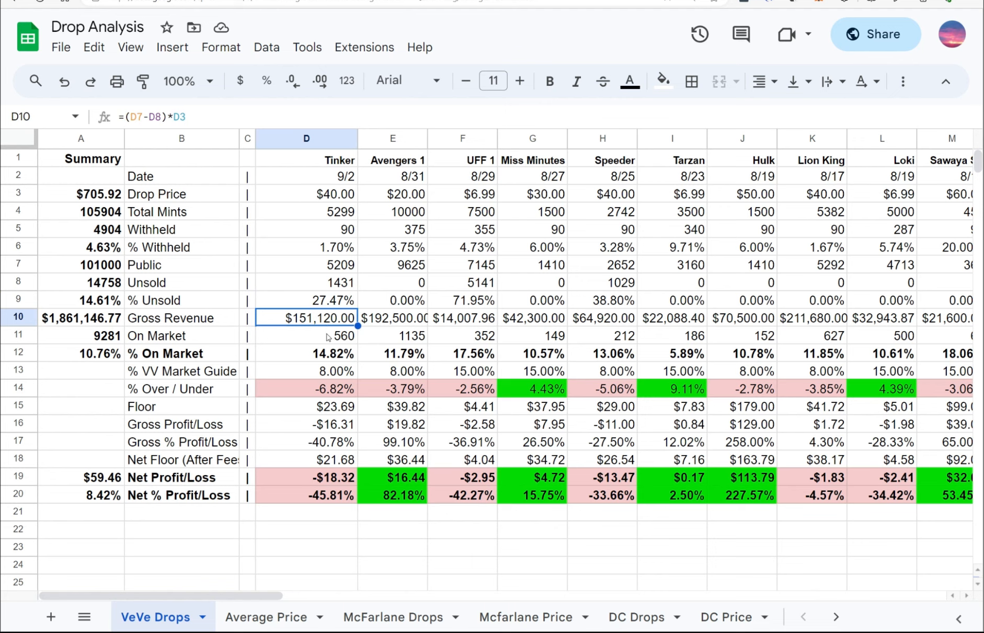
{"action": "left_click", "coordinate": [307, 335]}
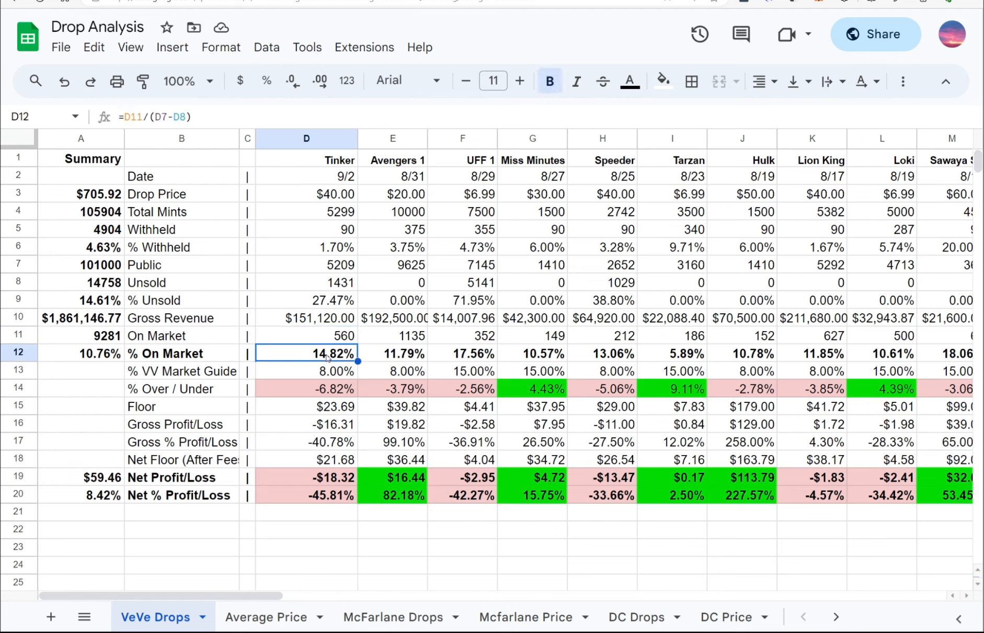
{"action": "left_click", "coordinate": [307, 370]}
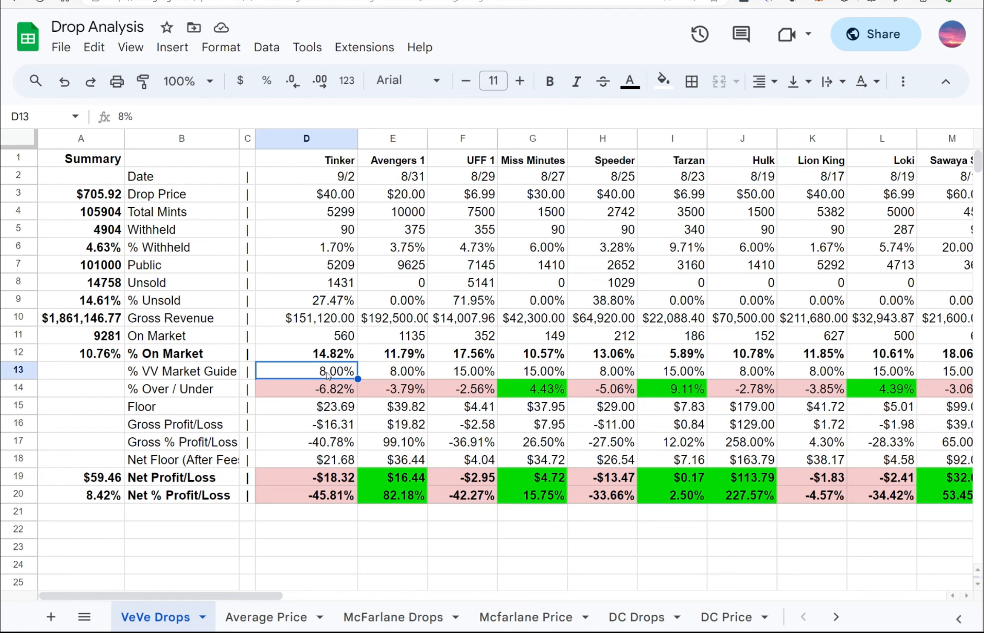
{"action": "left_click", "coordinate": [306, 406]}
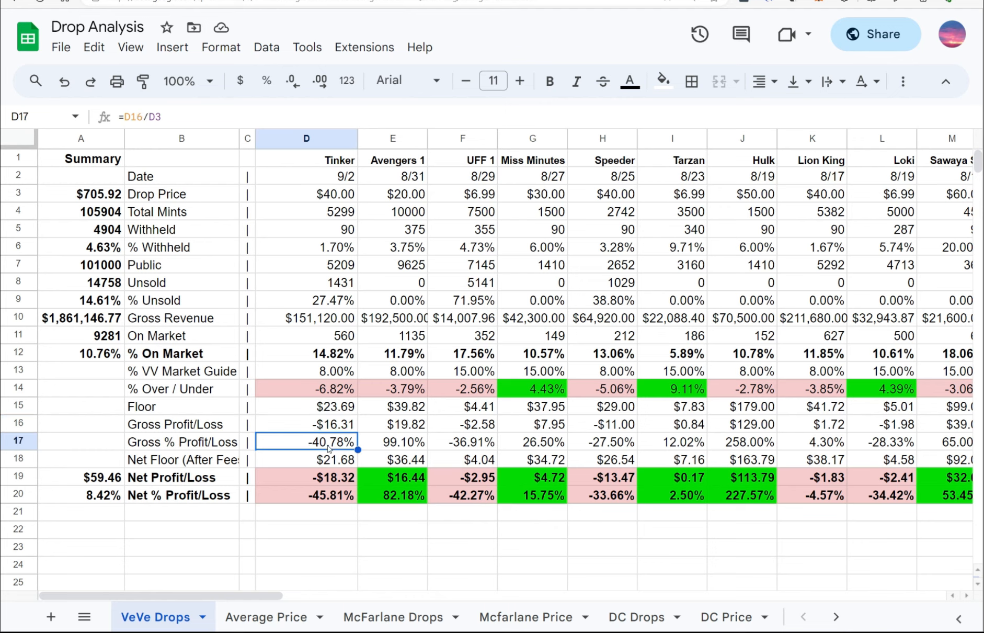
{"action": "left_click", "coordinate": [306, 459]}
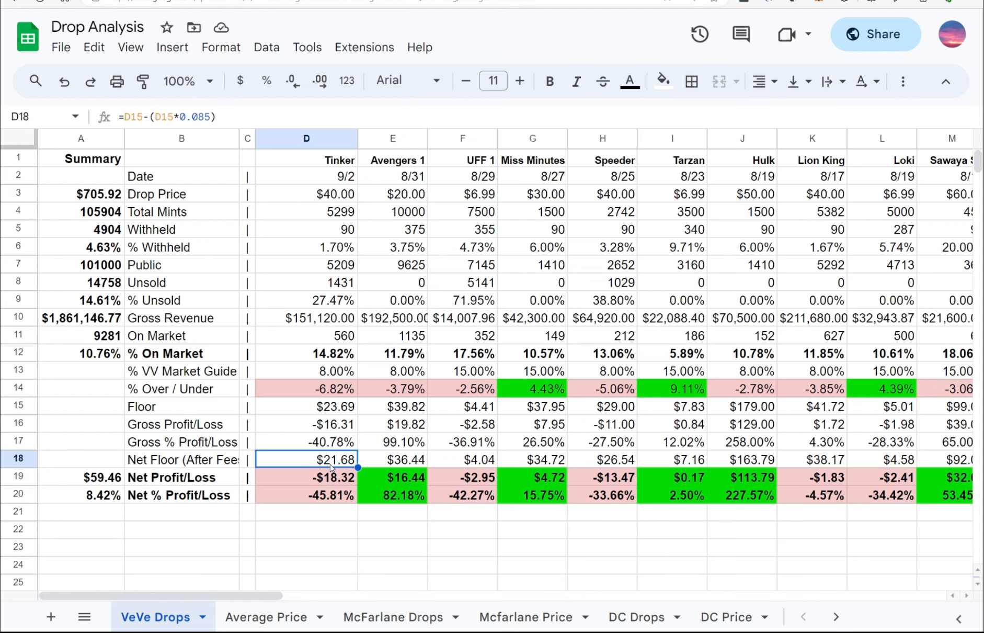
{"action": "left_click", "coordinate": [306, 477]}
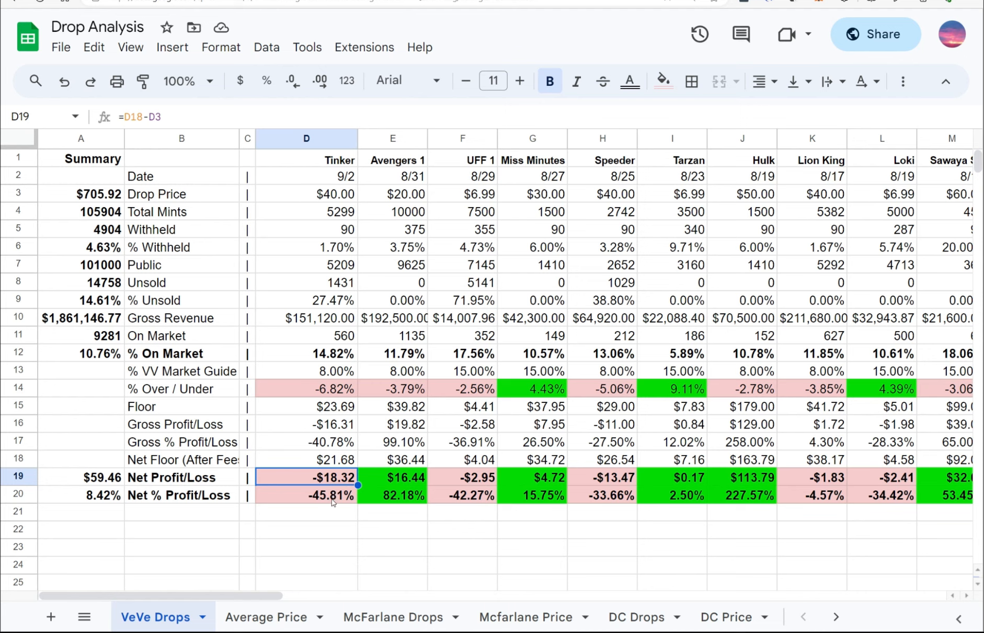
{"action": "left_click", "coordinate": [306, 495]}
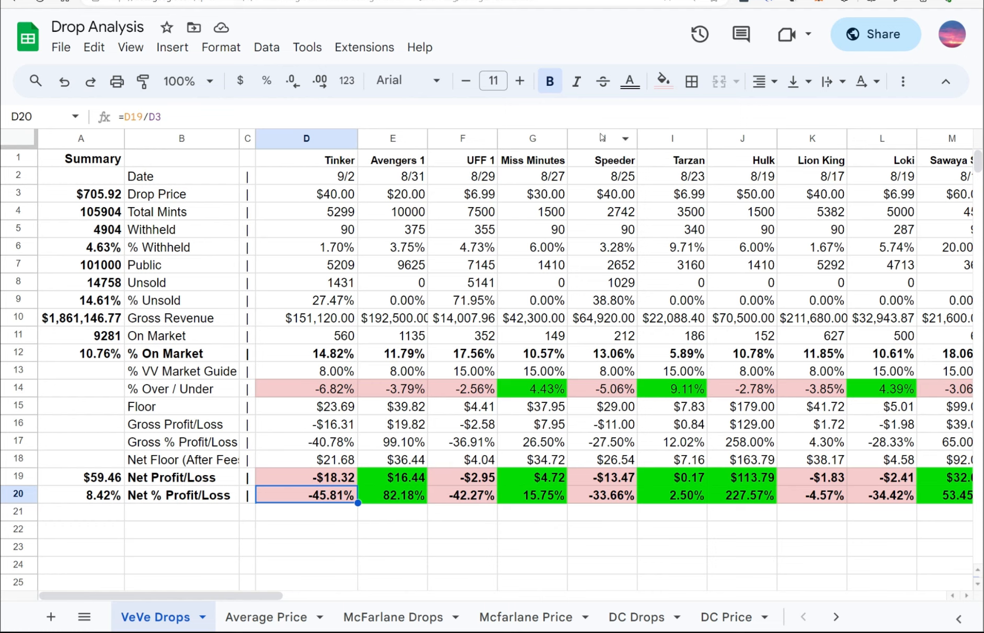
{"action": "mouse_move", "coordinate": [617, 104]}
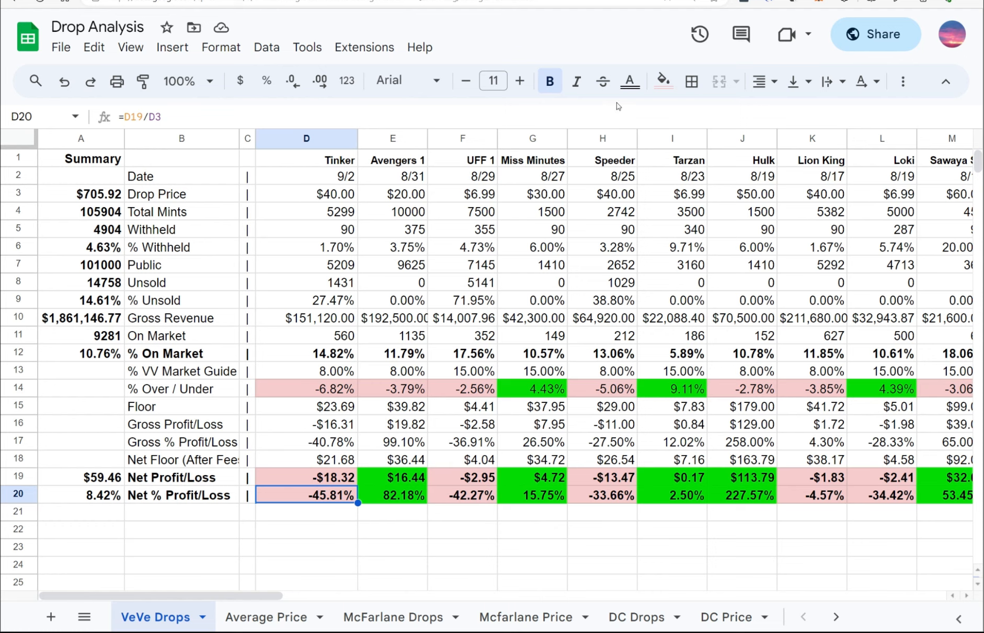
{"action": "mouse_move", "coordinate": [618, 106]}
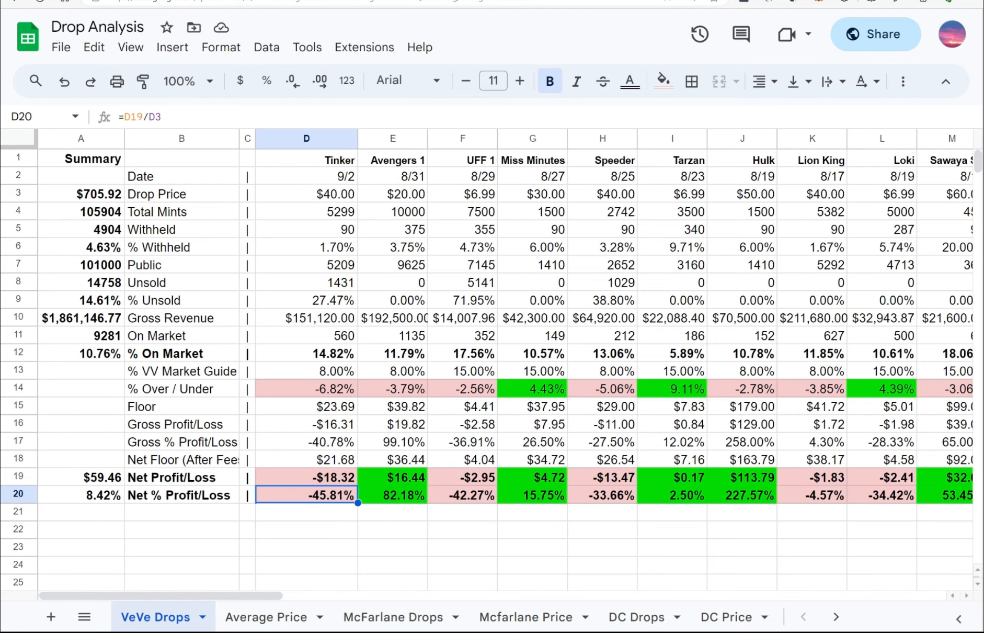